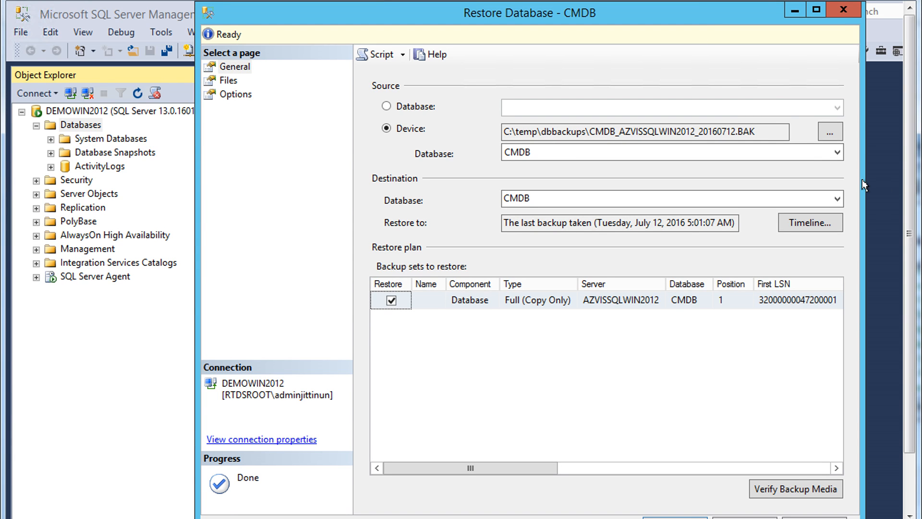
{"action": "mouse_move", "coordinate": [859, 183]}
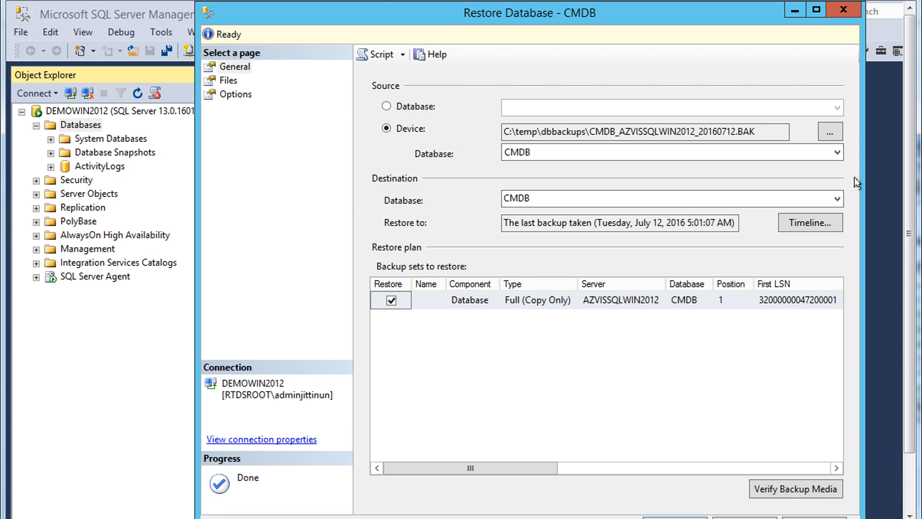
{"action": "mouse_move", "coordinate": [685, 174]}
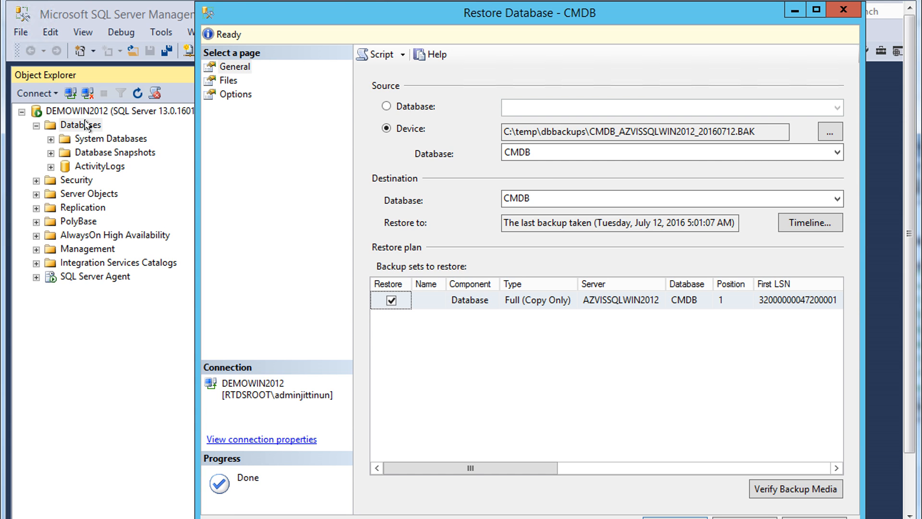
Start Restore Database from the Databases node, keeping the CMDB .BAK device source
{"action": "right_click", "coordinate": [79, 123]}
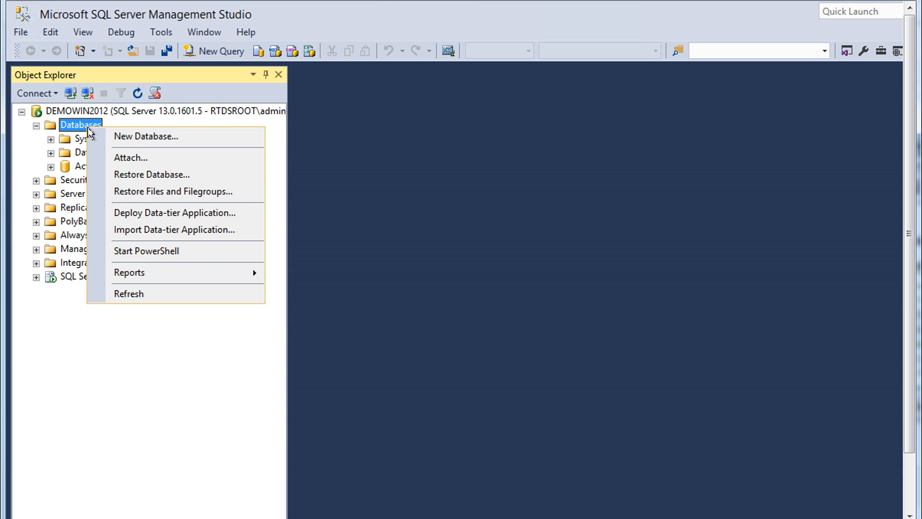
{"action": "mouse_move", "coordinate": [152, 174]}
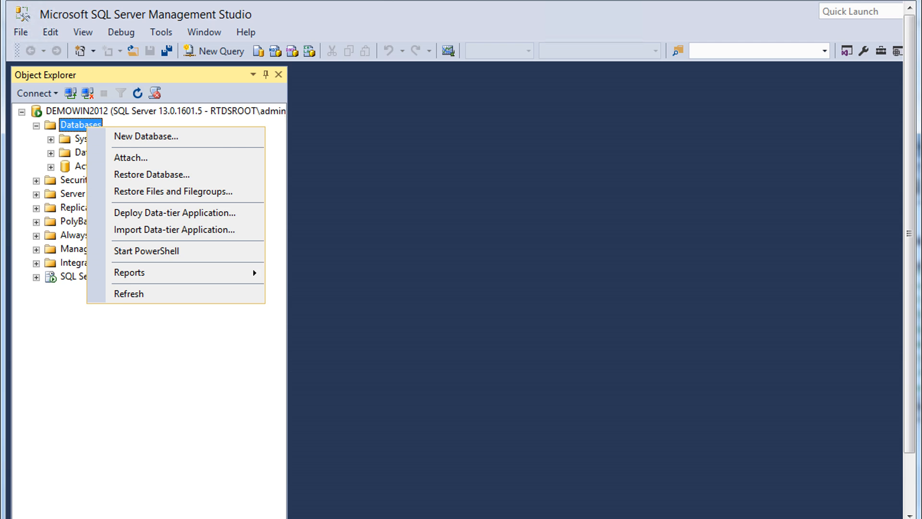
{"action": "left_click", "coordinate": [151, 174]}
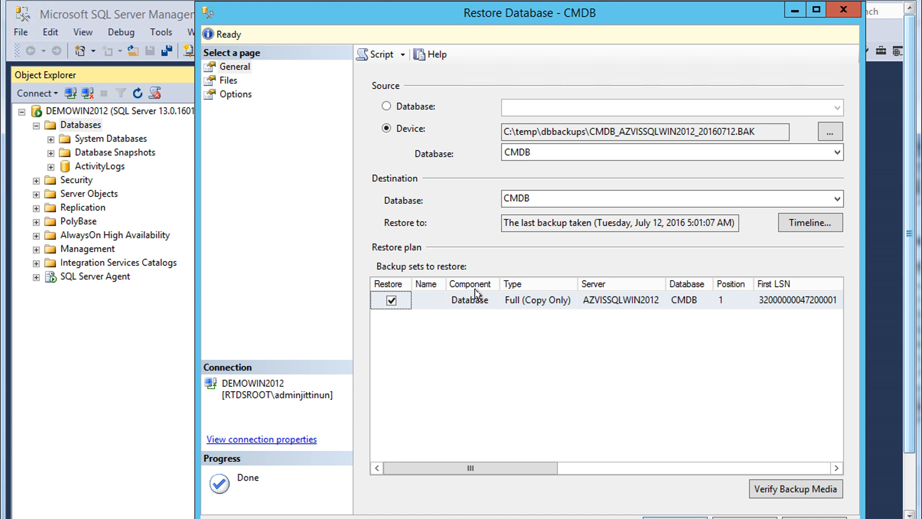
On the Files page, relocate all files with Data and Log folders set to C:\DATA2016
{"action": "left_click", "coordinate": [229, 81]}
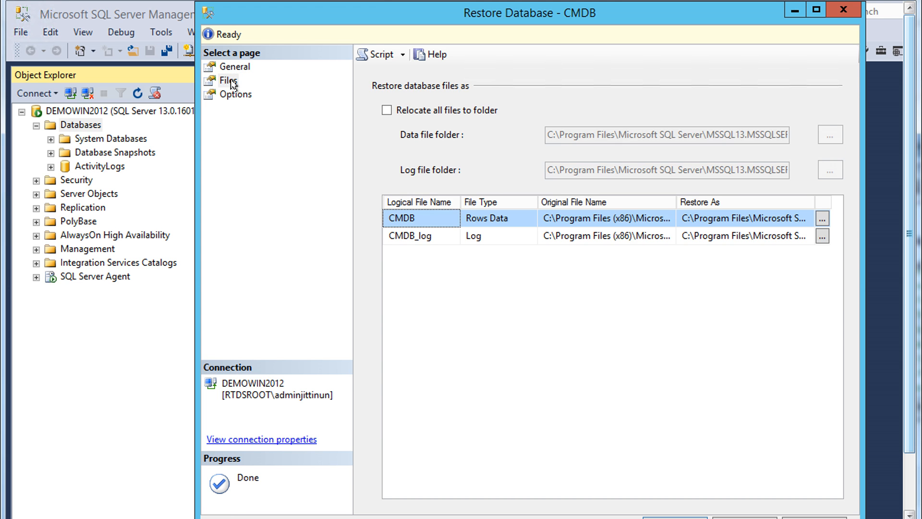
{"action": "left_click", "coordinate": [386, 109]}
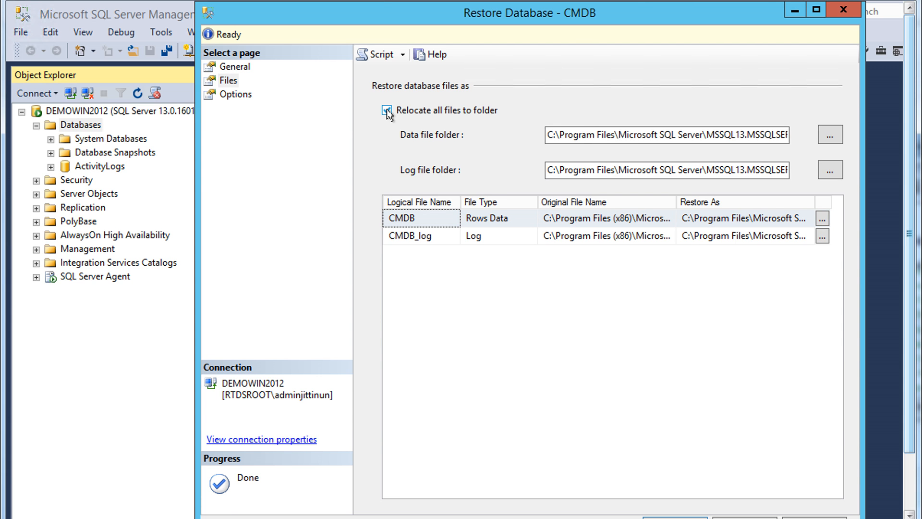
{"action": "left_click", "coordinate": [386, 109]}
{"action": "type", "text": "C"}
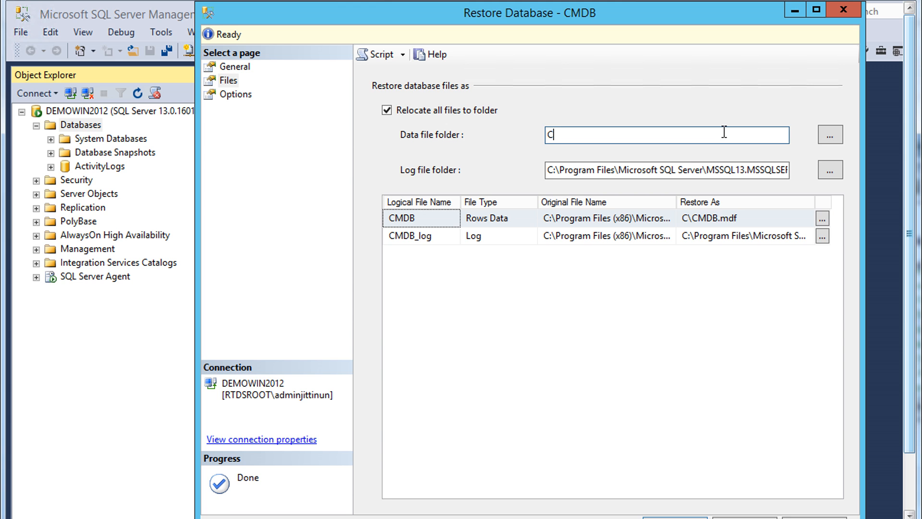
{"action": "type", "text": ":\\DATA"}
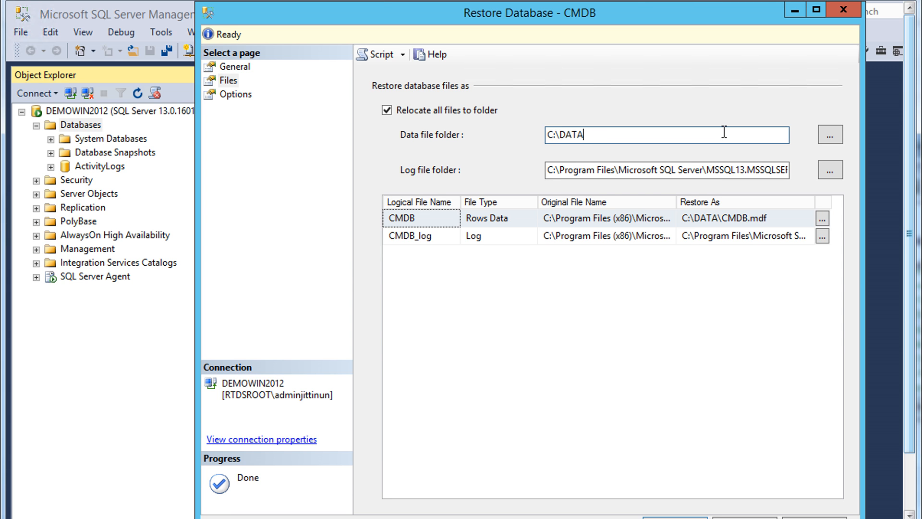
{"action": "type", "text": "2016"}
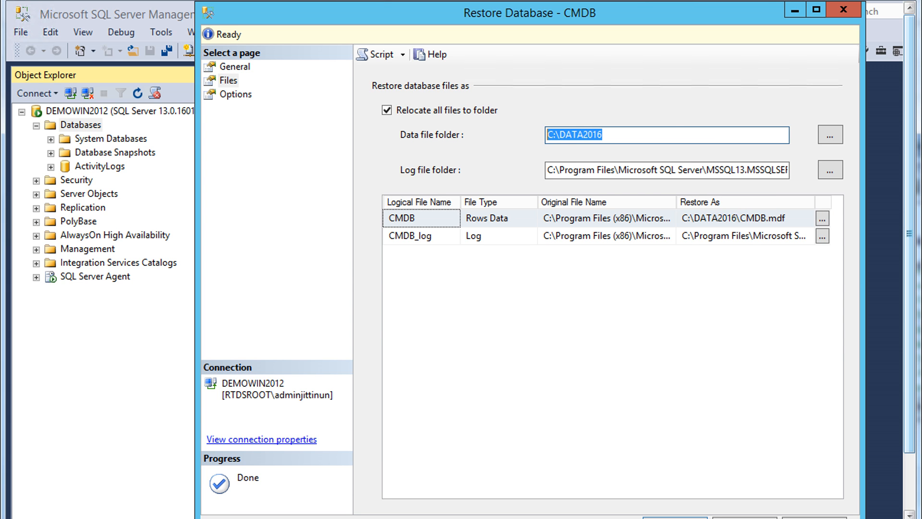
{"action": "type", "text": "C"}
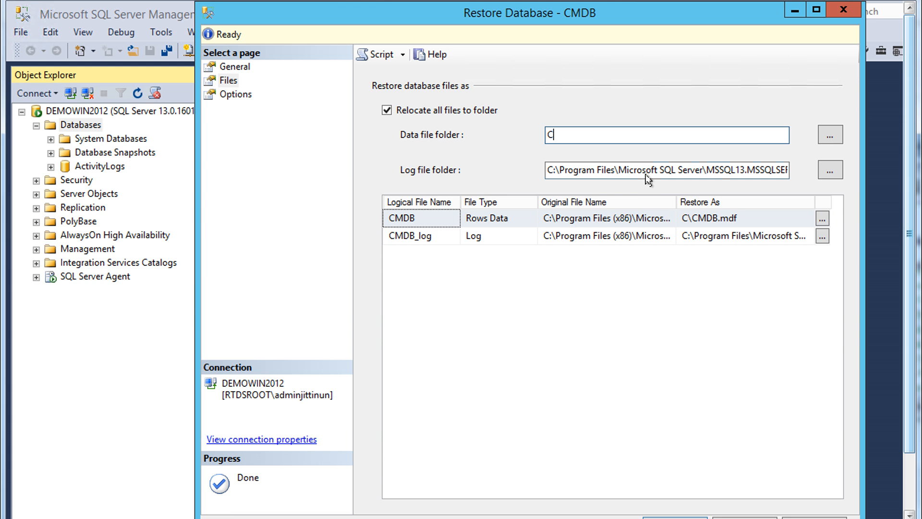
{"action": "triple_click", "coordinate": [665, 170]}
{"action": "type", "text": "C"}
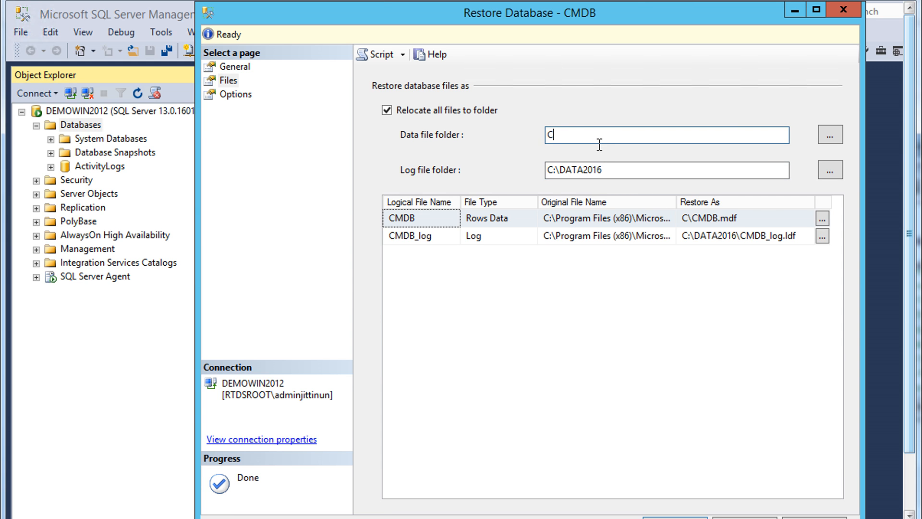
{"action": "type", "text": ":\\DATA2016"}
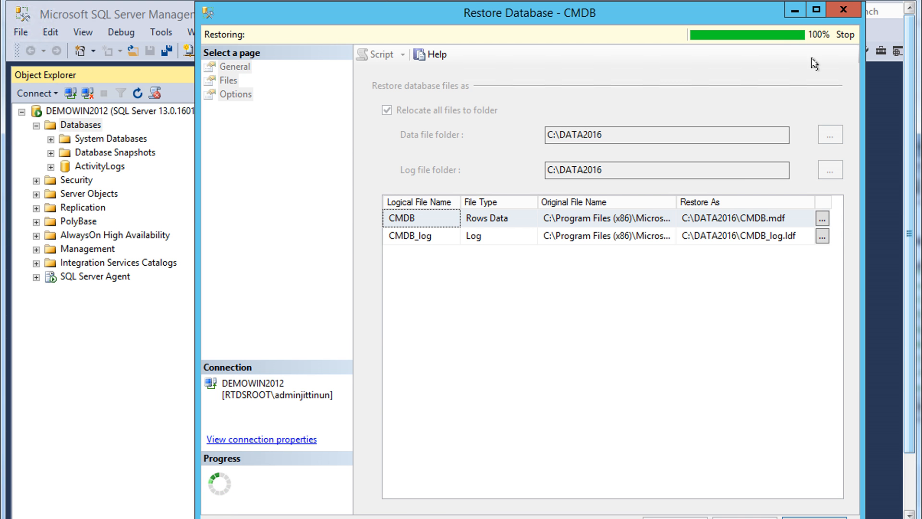
{"action": "mouse_move", "coordinate": [731, 113]}
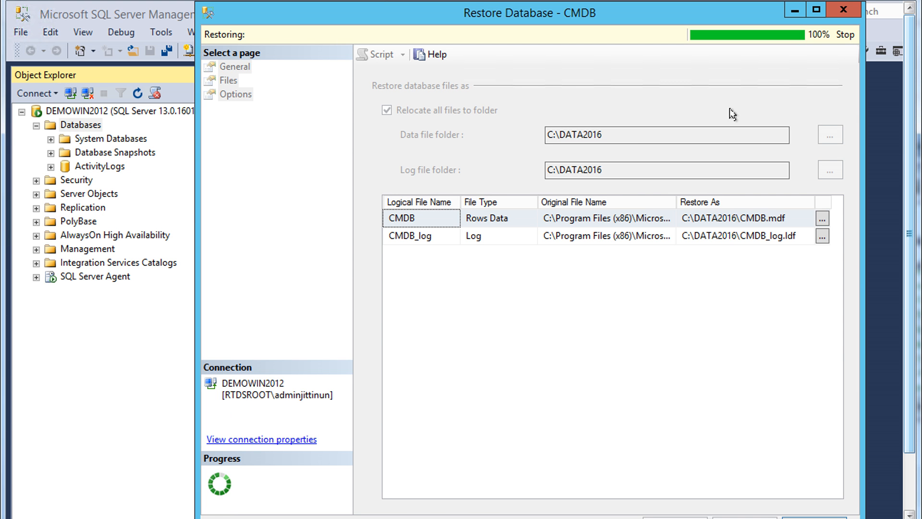
{"action": "mouse_move", "coordinate": [714, 416]}
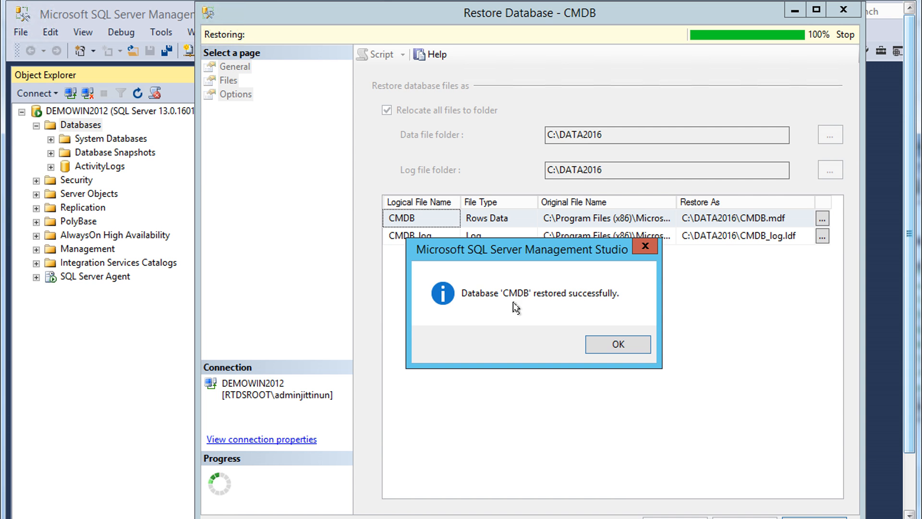
Dismiss the CMDB restore success message so Object Explorer refreshes Databases
{"action": "left_click", "coordinate": [618, 344]}
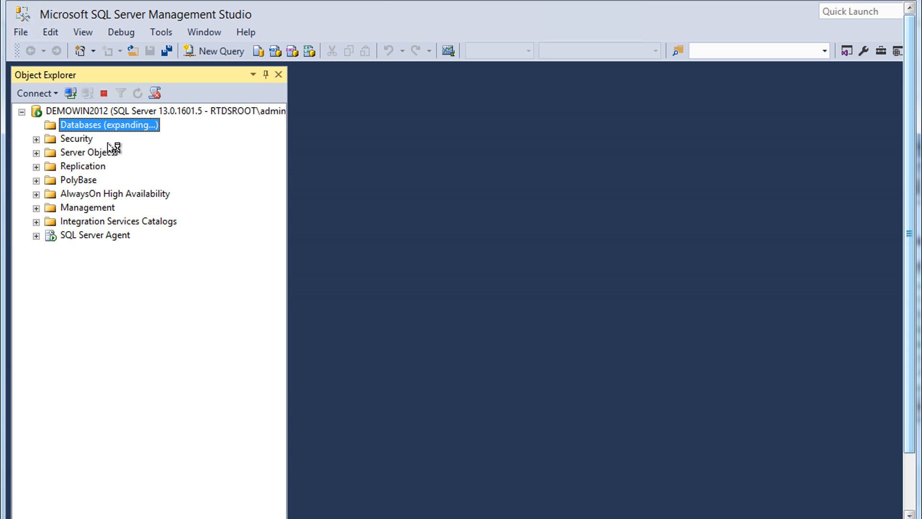
{"action": "mouse_move", "coordinate": [136, 156]}
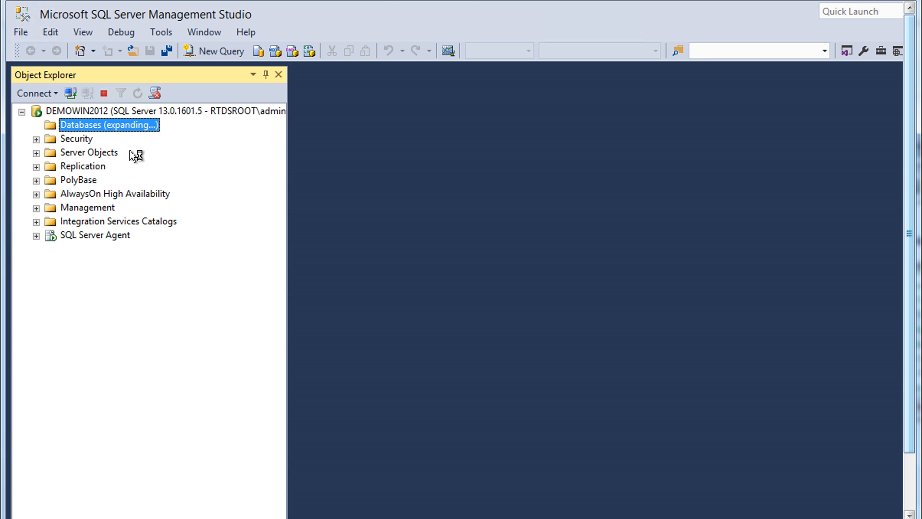
{"action": "mouse_move", "coordinate": [141, 156]}
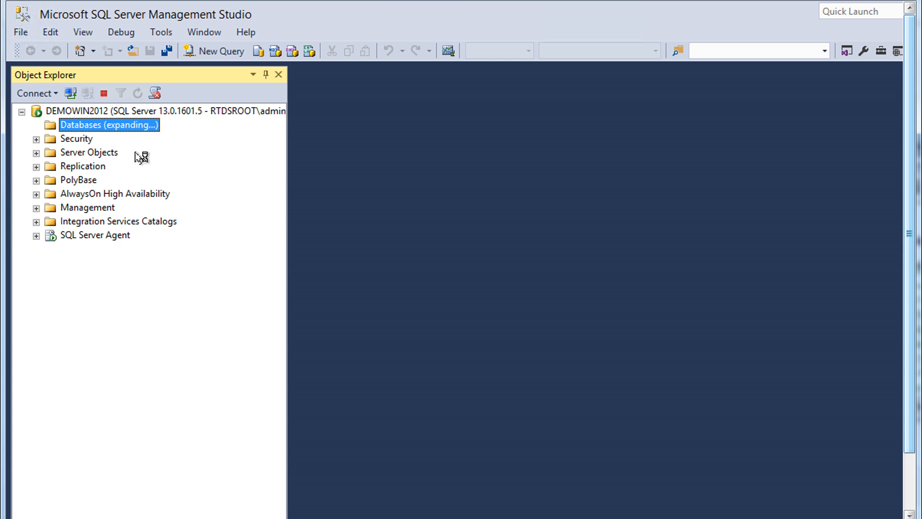
{"action": "mouse_move", "coordinate": [148, 159]}
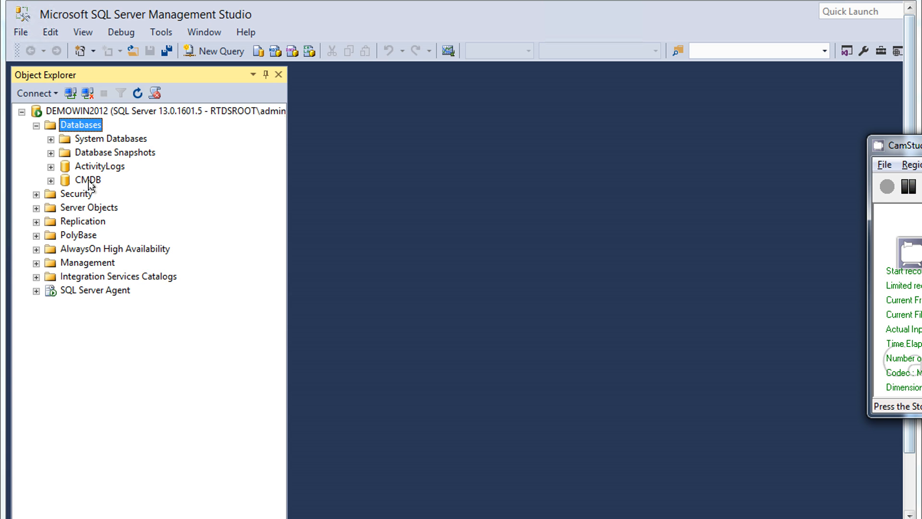
{"action": "mouse_move", "coordinate": [433, 206]}
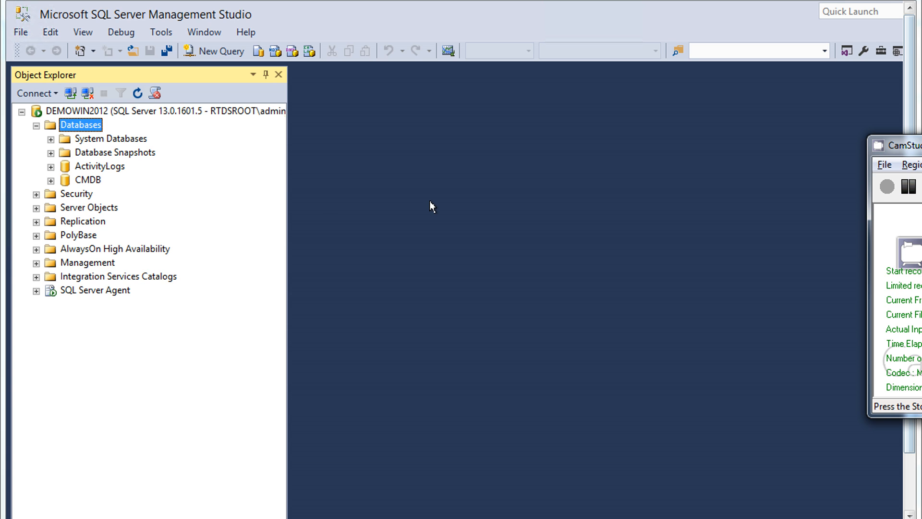